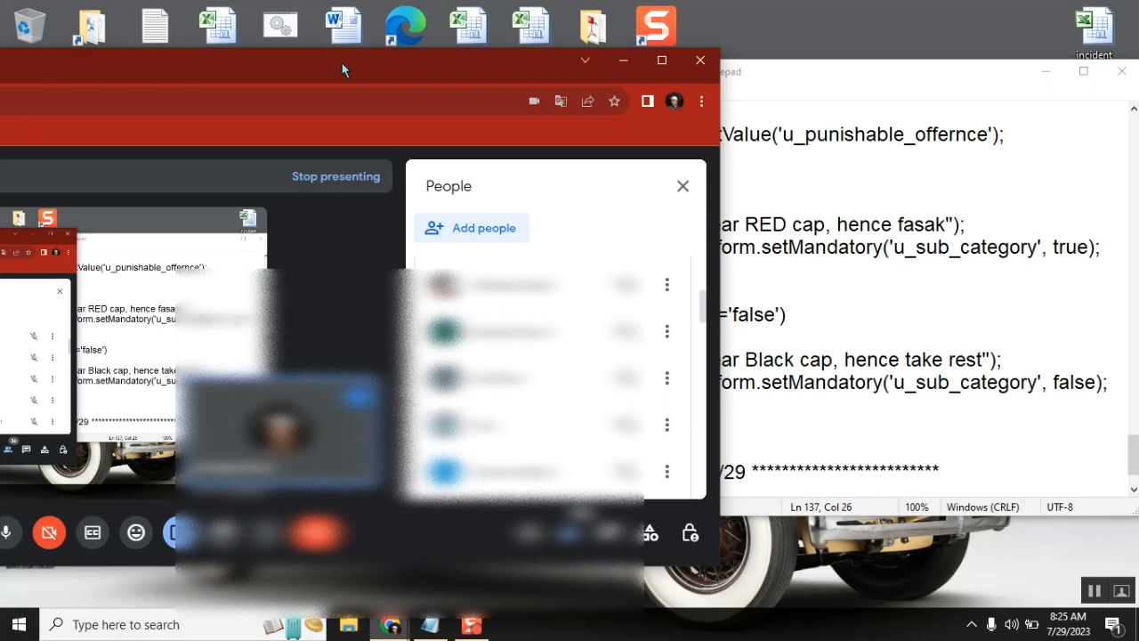
mouse_move(843, 239)
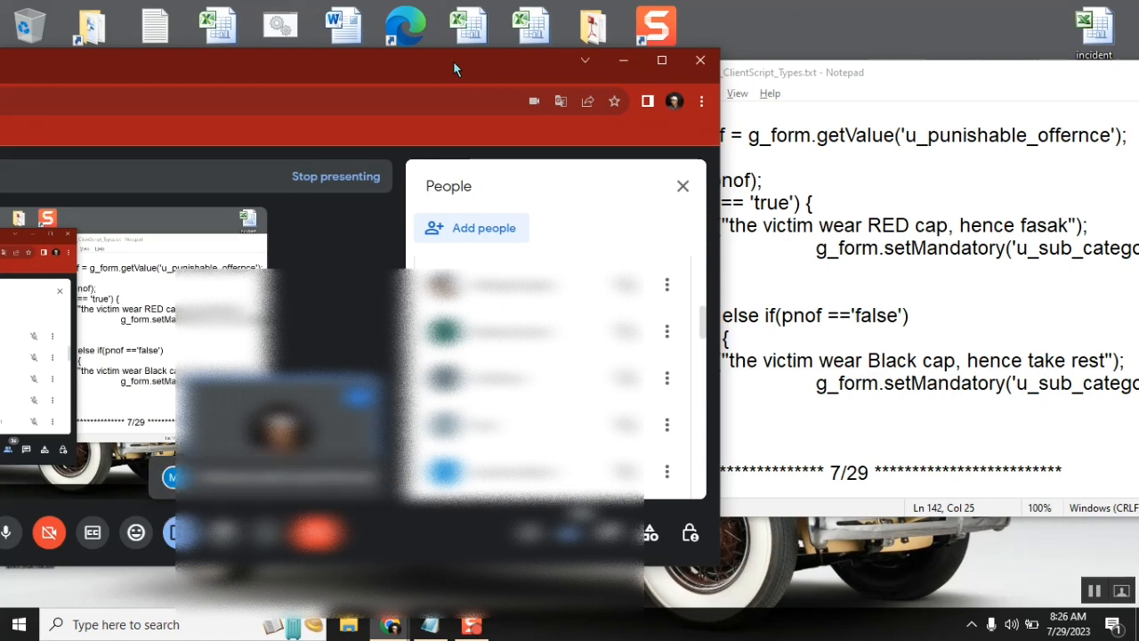
mouse_move(721, 352)
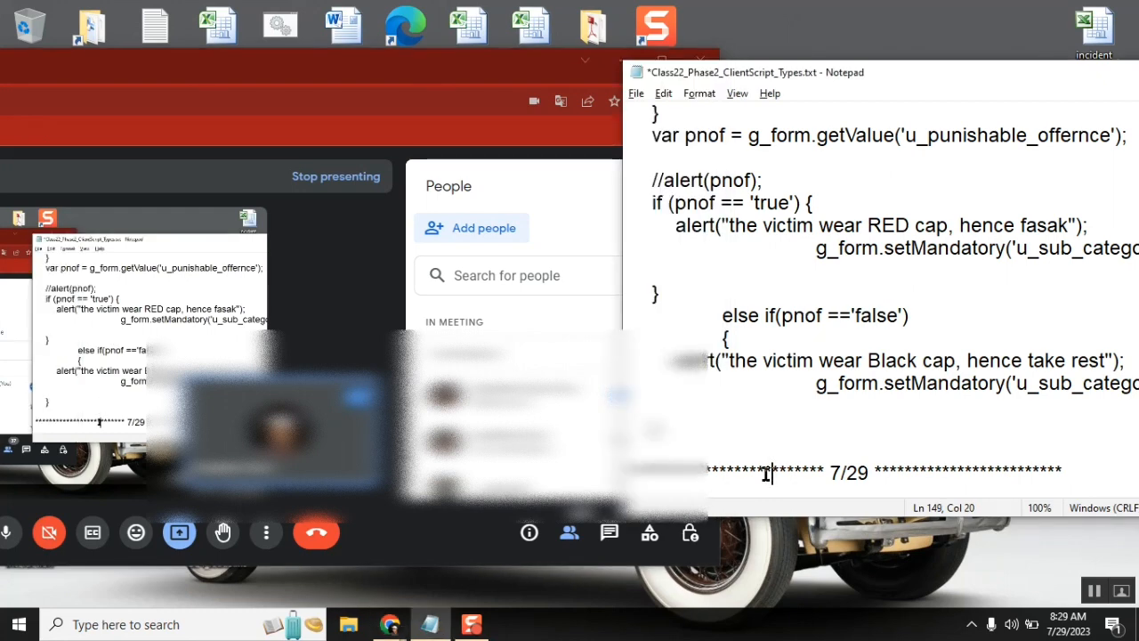
Add a line after the script and scroll the closing brace and 7/29 separator to the top
key(enter)
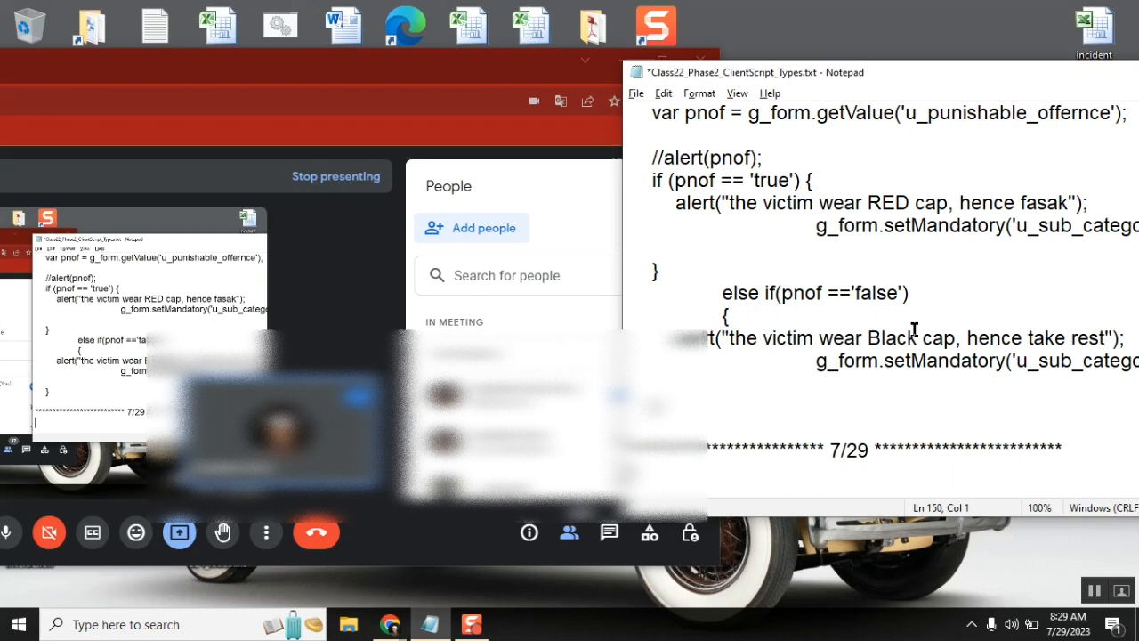
mouse_move(817, 413)
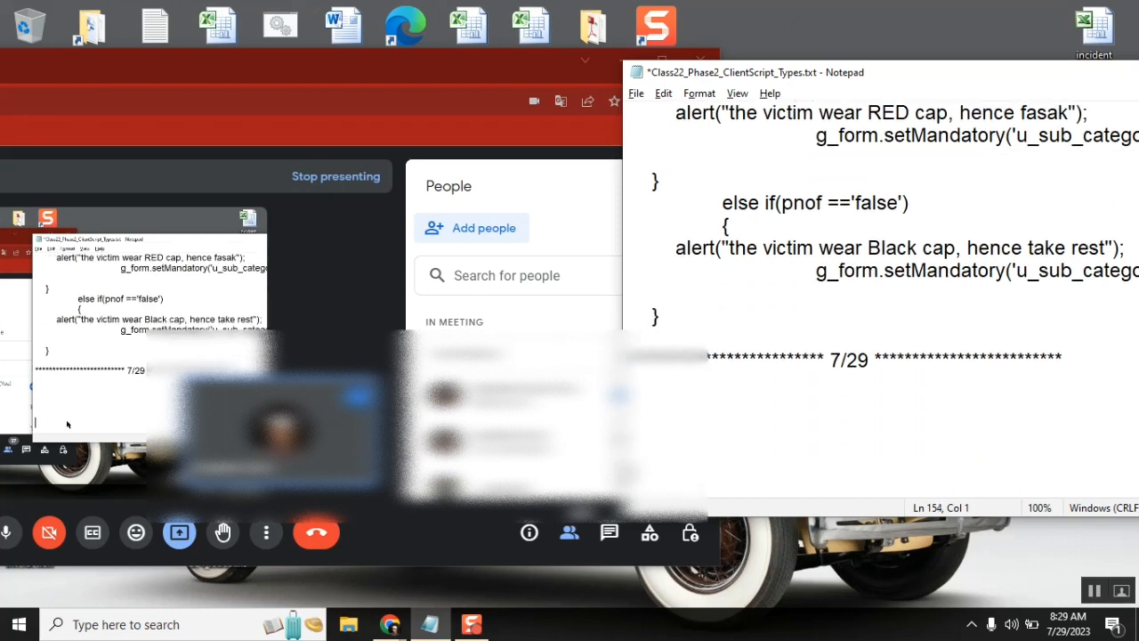
scroll(down, 3)
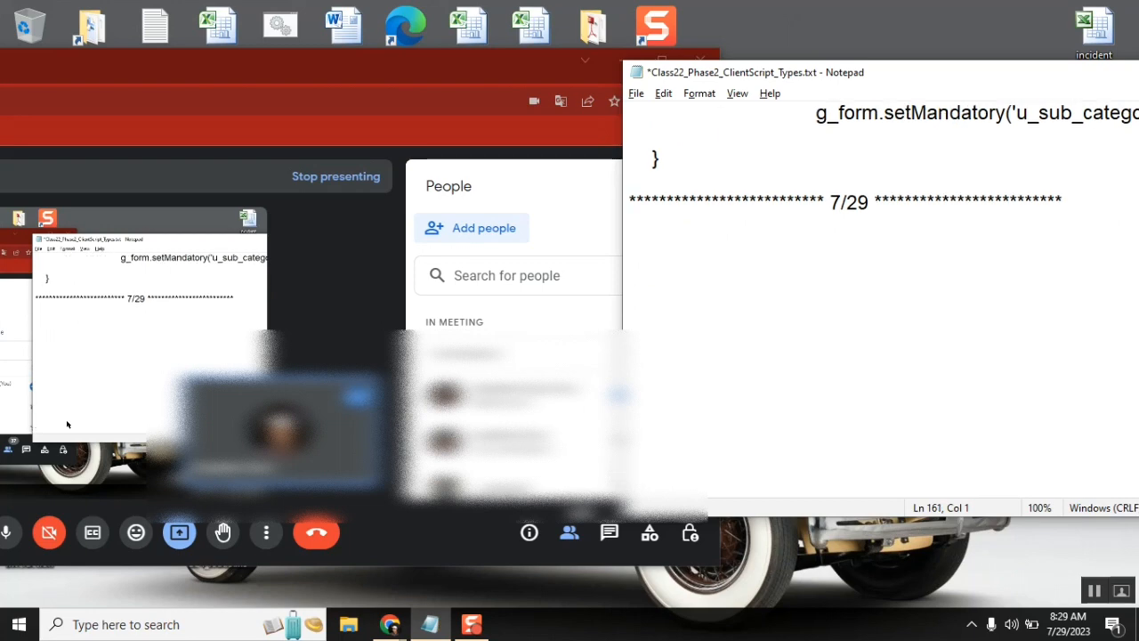
Place the caret on the empty line just below the 7/29 asterisk separator
click(632, 228)
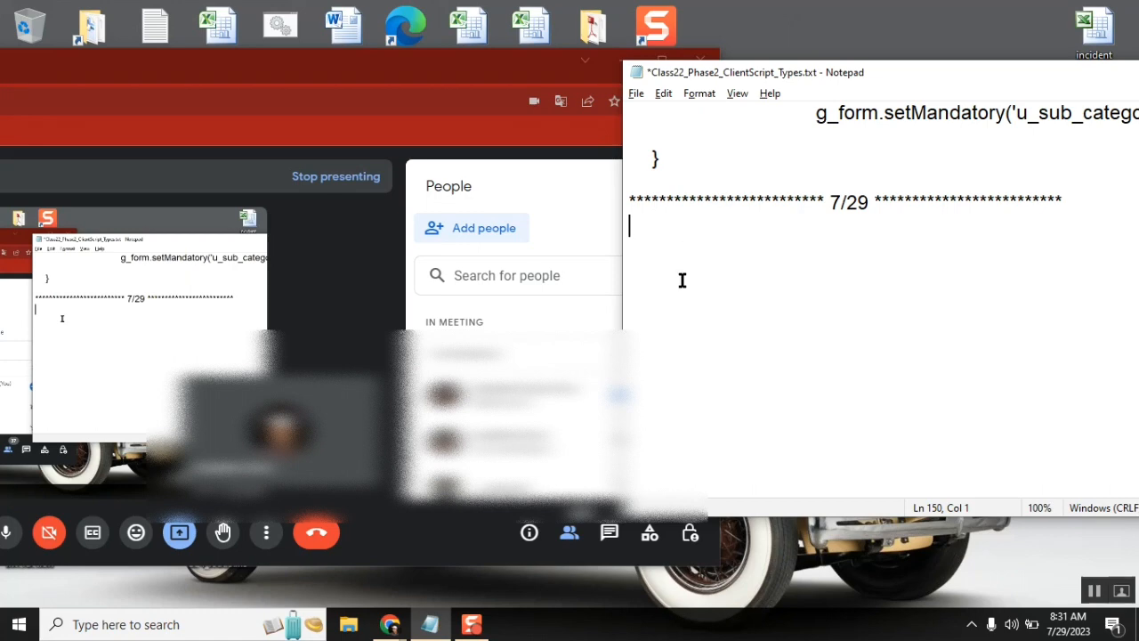
Insert a second empty line beneath the 7/29 separator for new notes
key(enter)
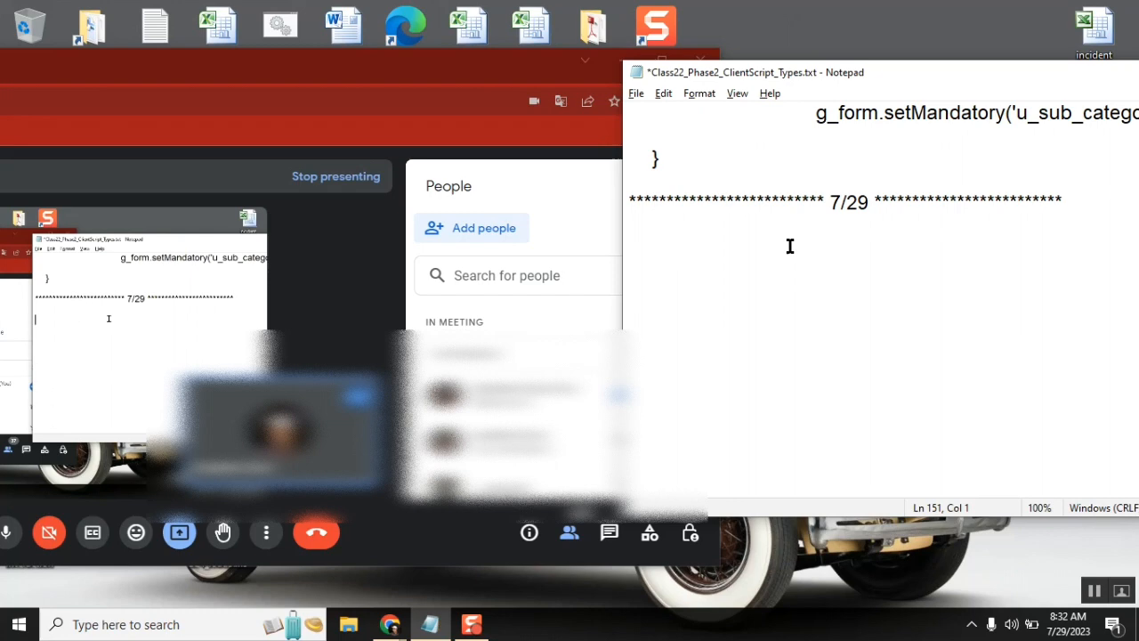
Shift the Notepad window to the right and start a new line below the separator
drag(730, 71, 899, 65)
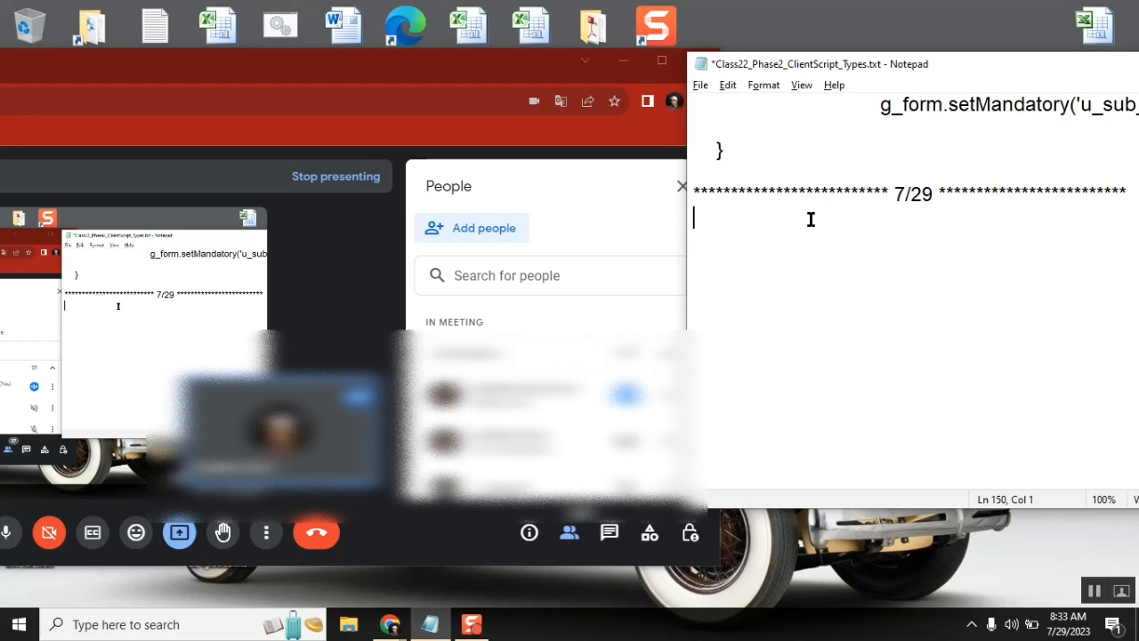
key(Enter)
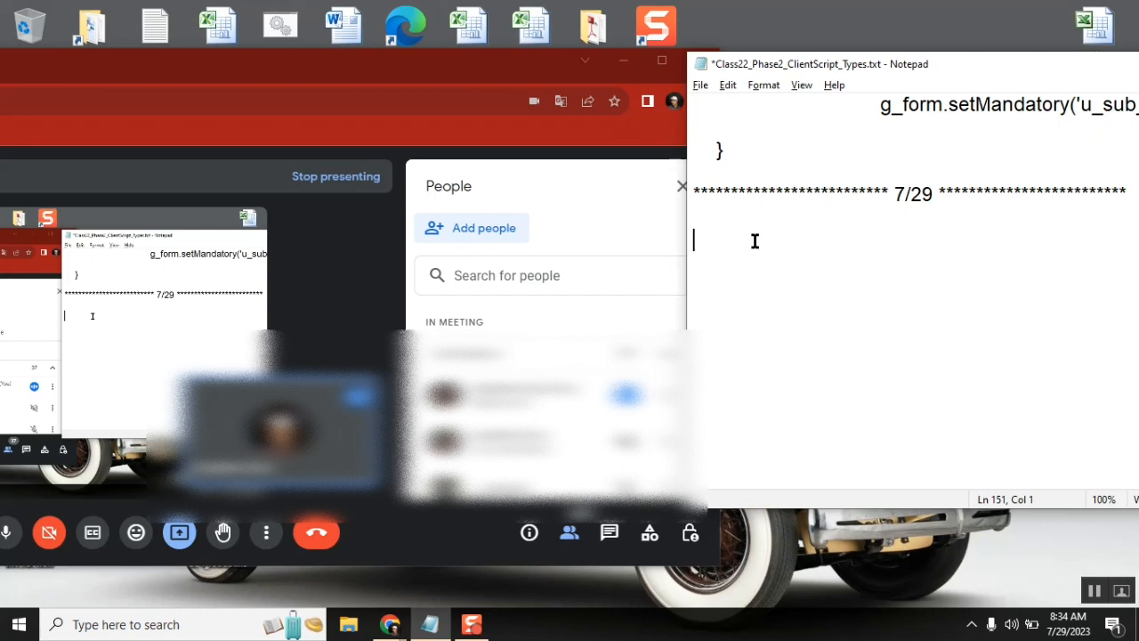
mouse_move(378, 303)
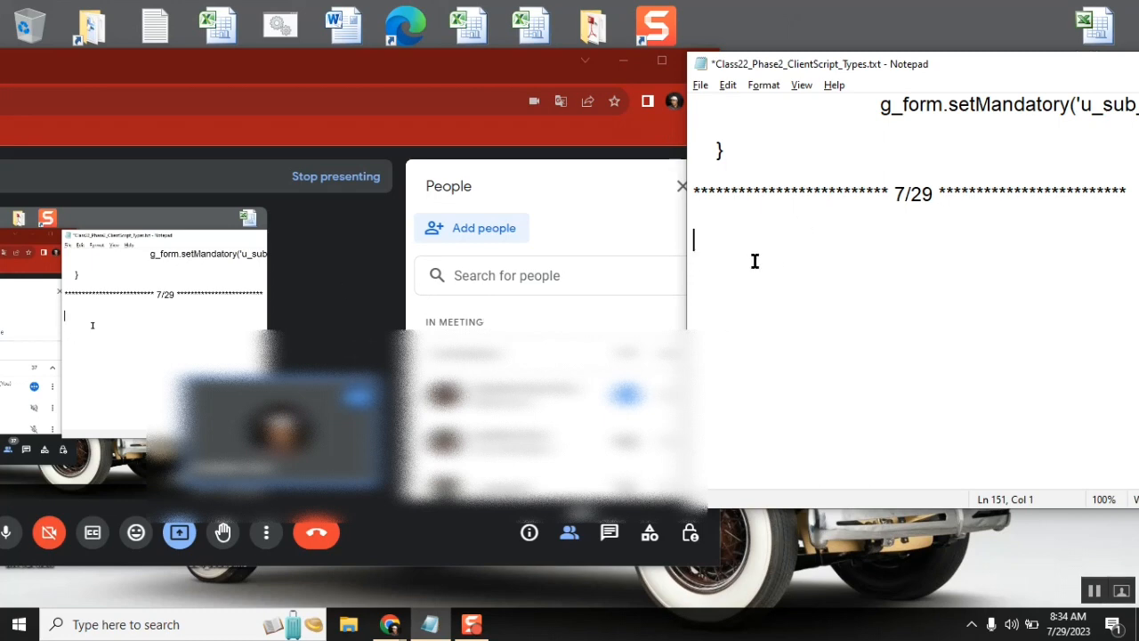
mouse_move(716, 231)
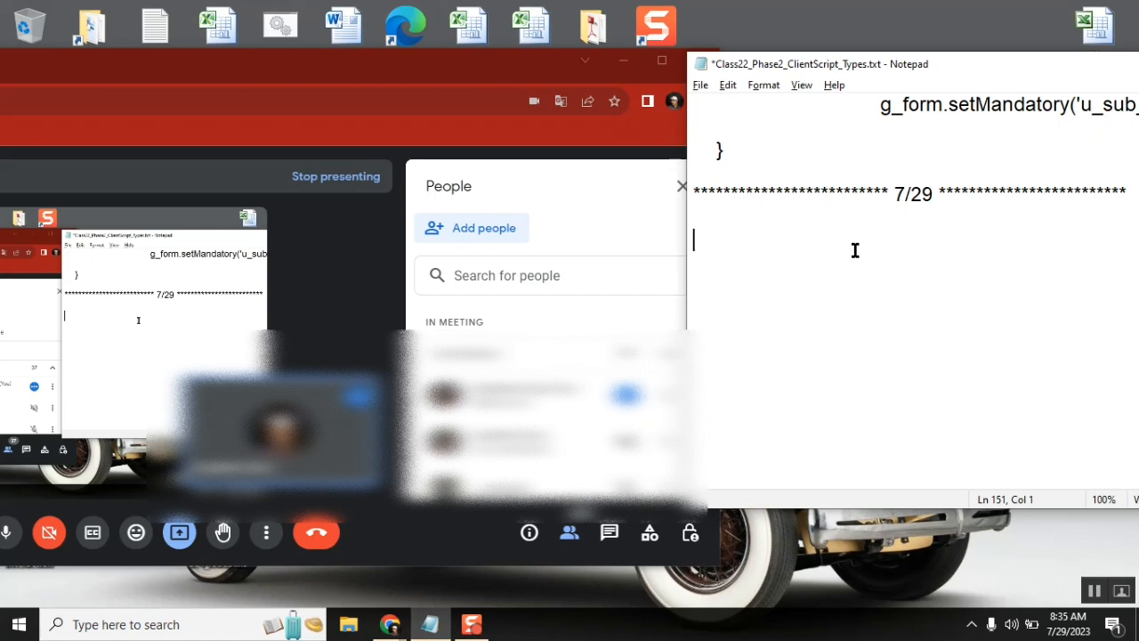
mouse_move(801, 303)
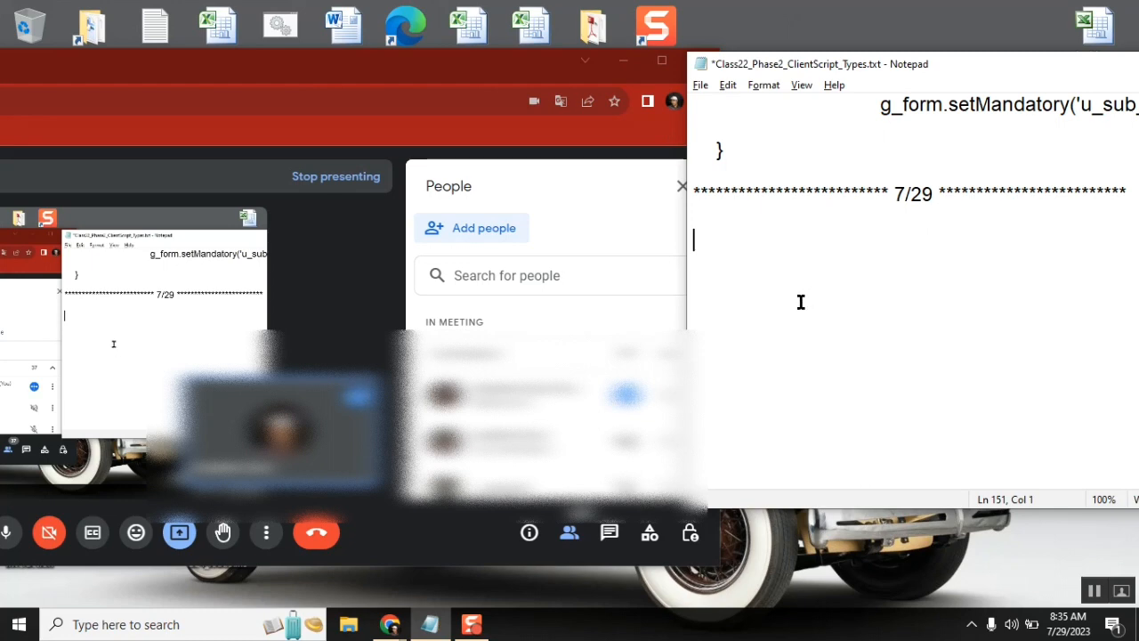